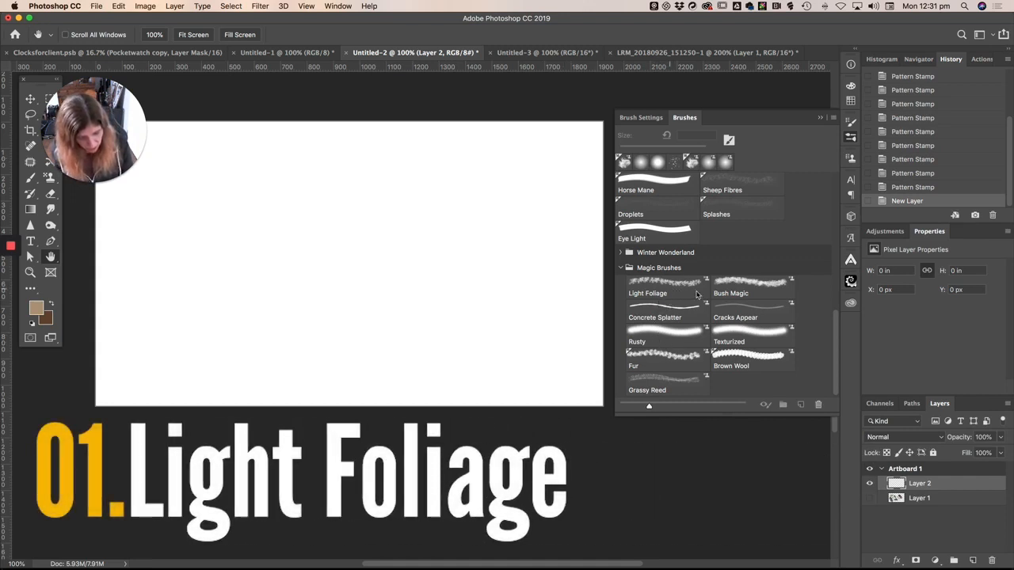
# Step: Stamp the Light Foliage texture brush onto a fresh layer of the blank canvas
pyautogui.click(664, 286)
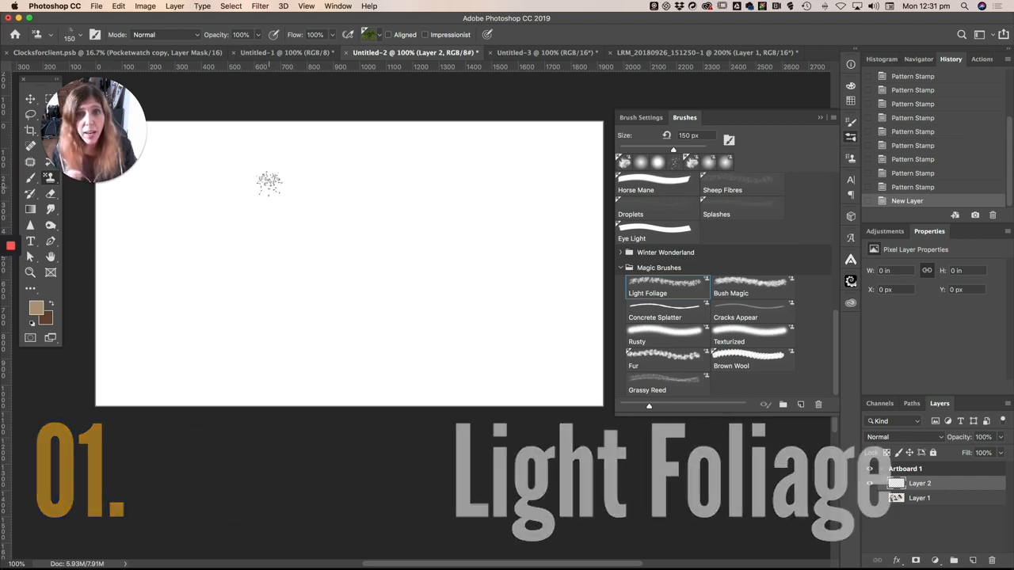
pyautogui.click(305, 198)
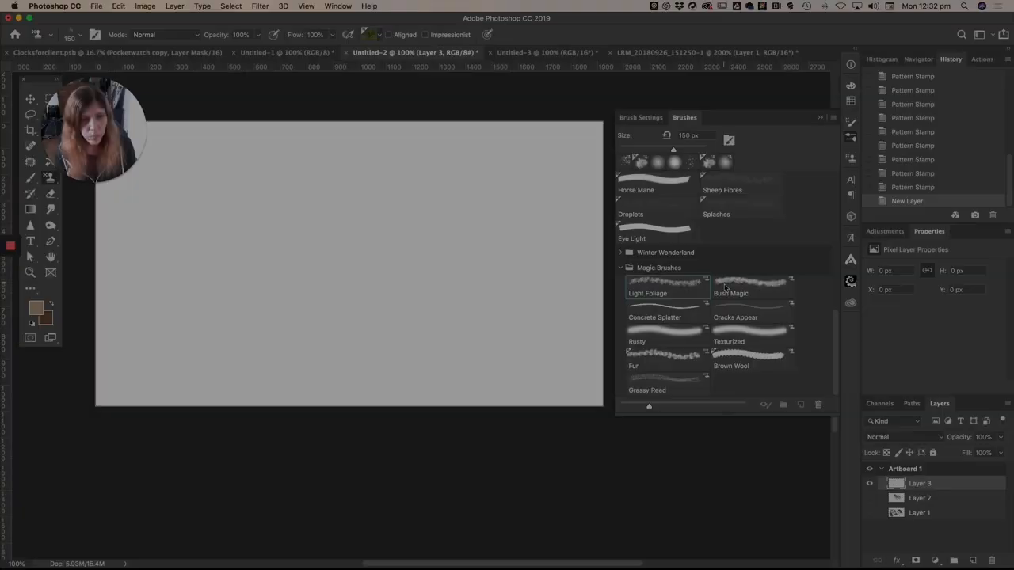
# Step: Add a new empty layer for the Concrete Splatter texture
pyautogui.click(751, 282)
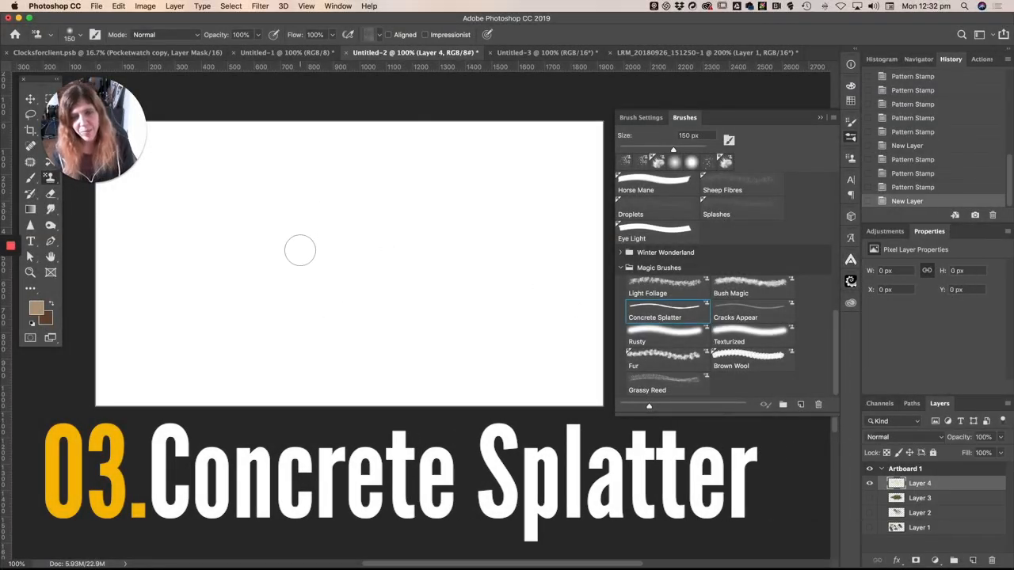
# Step: Paint a dark grey concrete splatter patch across the middle of the canvas
pyautogui.moveTo(299, 251); pyautogui.dragTo(352, 253)
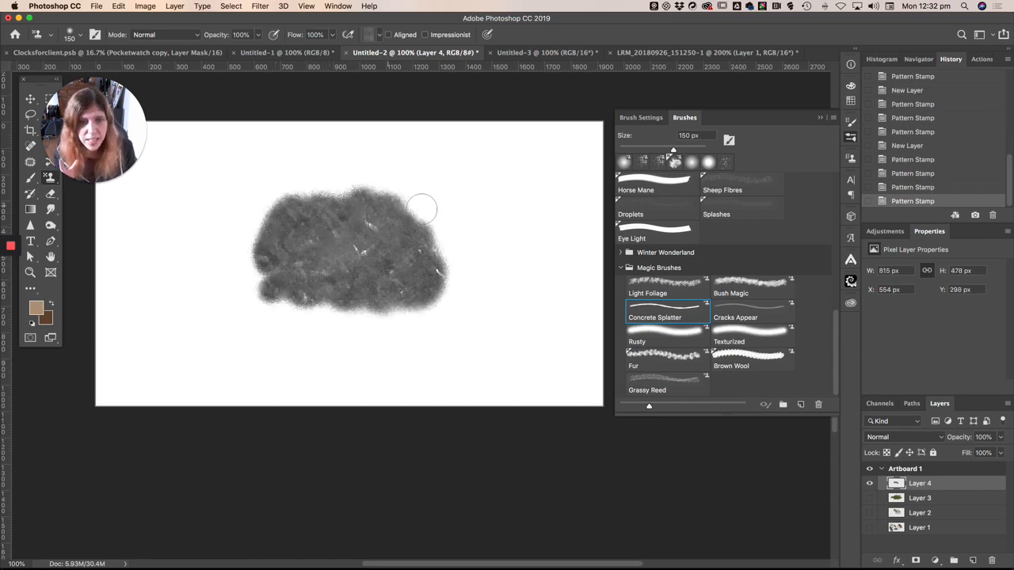
pyautogui.moveTo(421, 209); pyautogui.dragTo(450, 314)
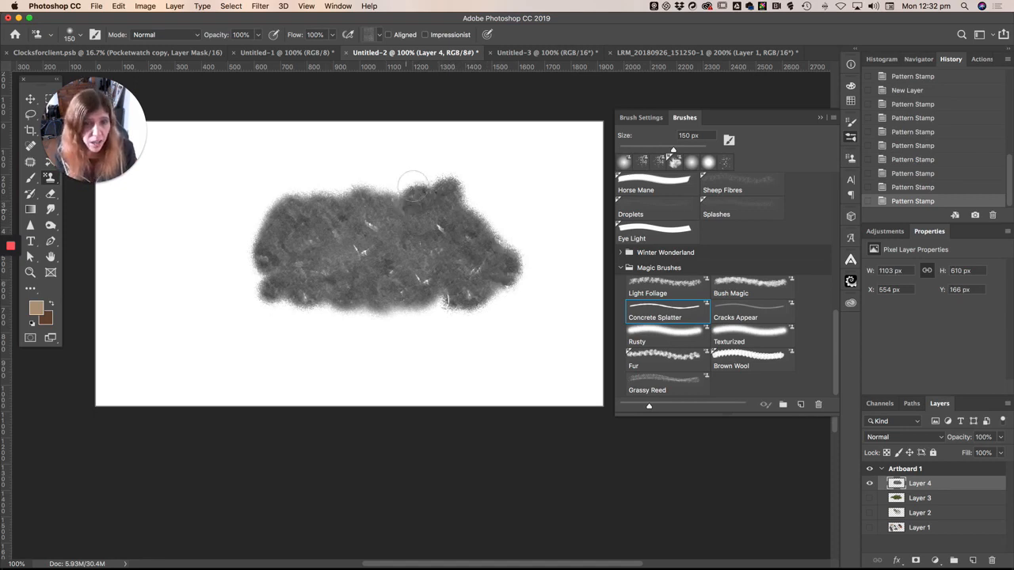
pyautogui.moveTo(412, 187); pyautogui.dragTo(225, 253)
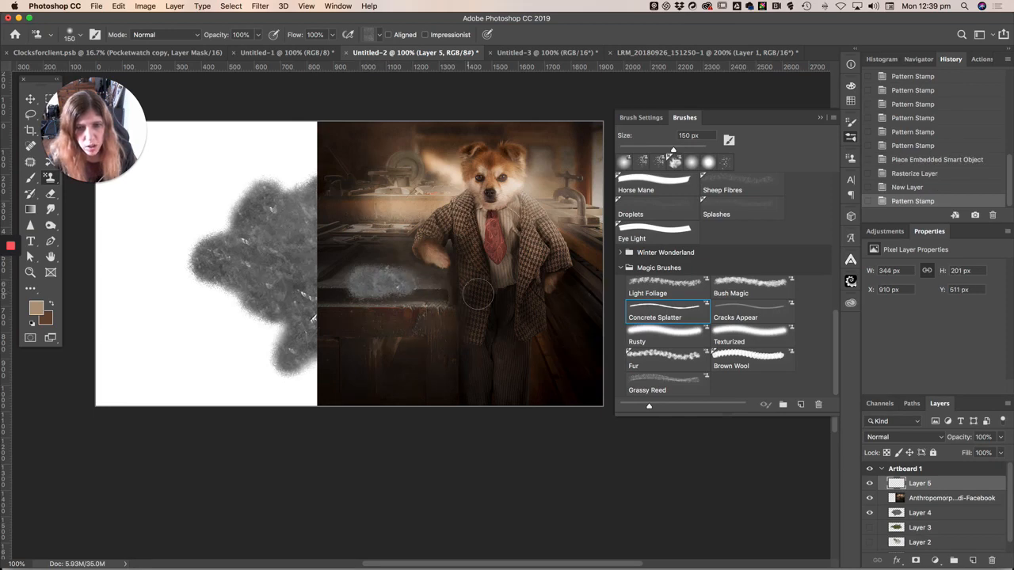
# Step: Set the splatter texture layer's blend mode to Overlay
pyautogui.click(903, 437)
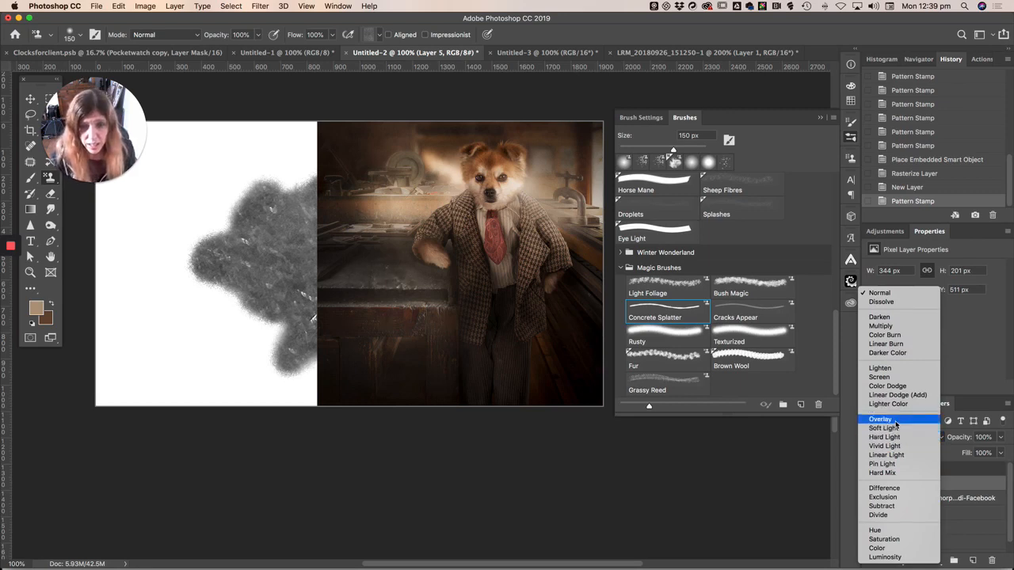
pyautogui.click(882, 418)
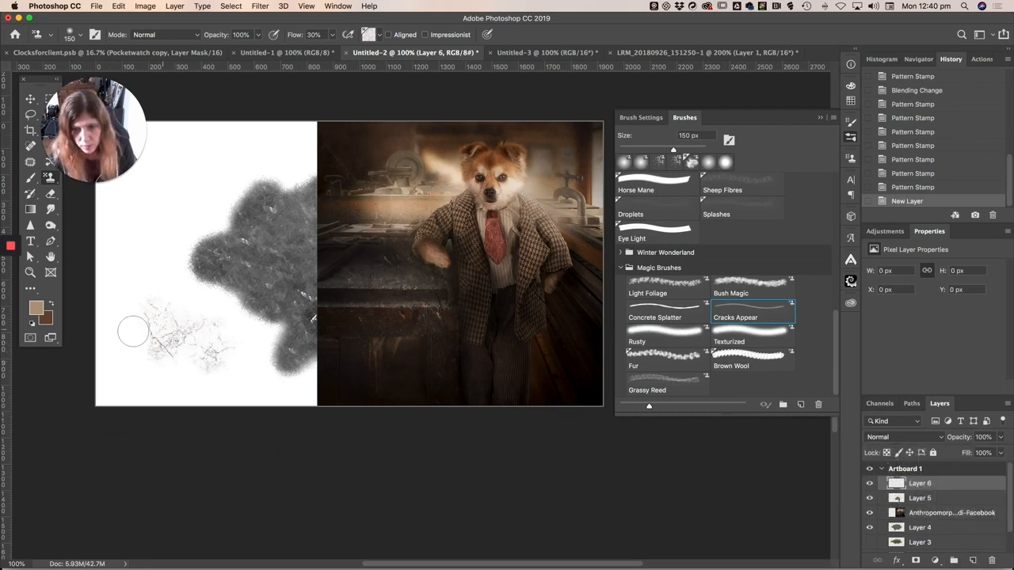
# Step: Stamp Cracks Appear marks over the white lower-left area of the canvas
pyautogui.moveTo(135, 332); pyautogui.dragTo(187, 191)
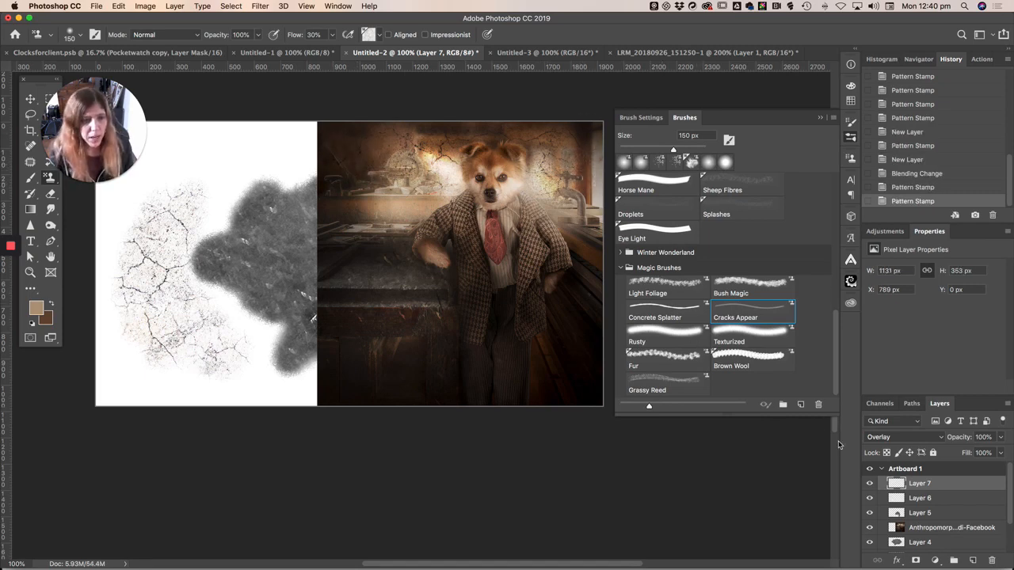
pyautogui.moveTo(515, 399)
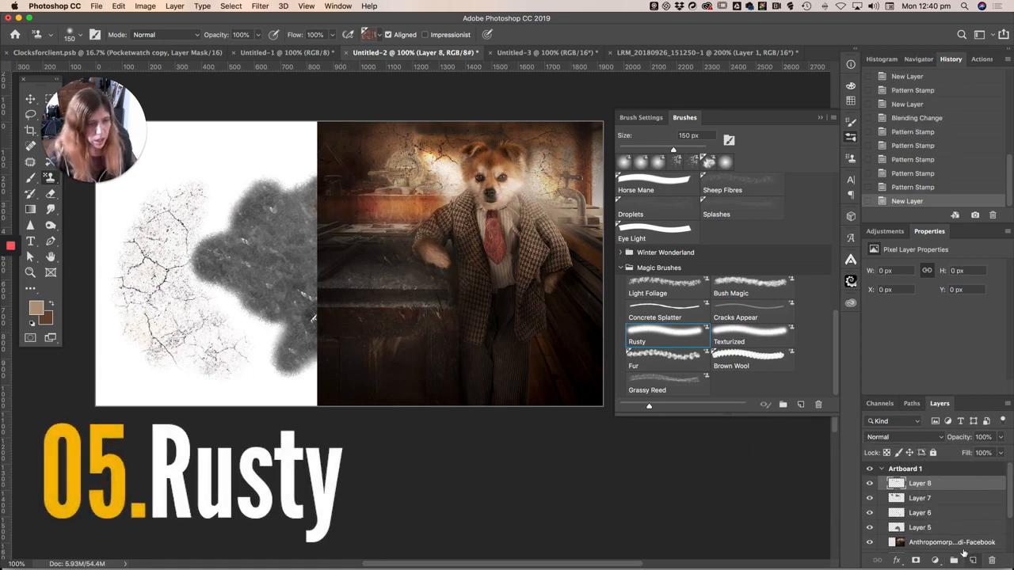
# Step: Try the Rusty brush with its own blend mode, then switch to the Fur brush
pyautogui.click(203, 171)
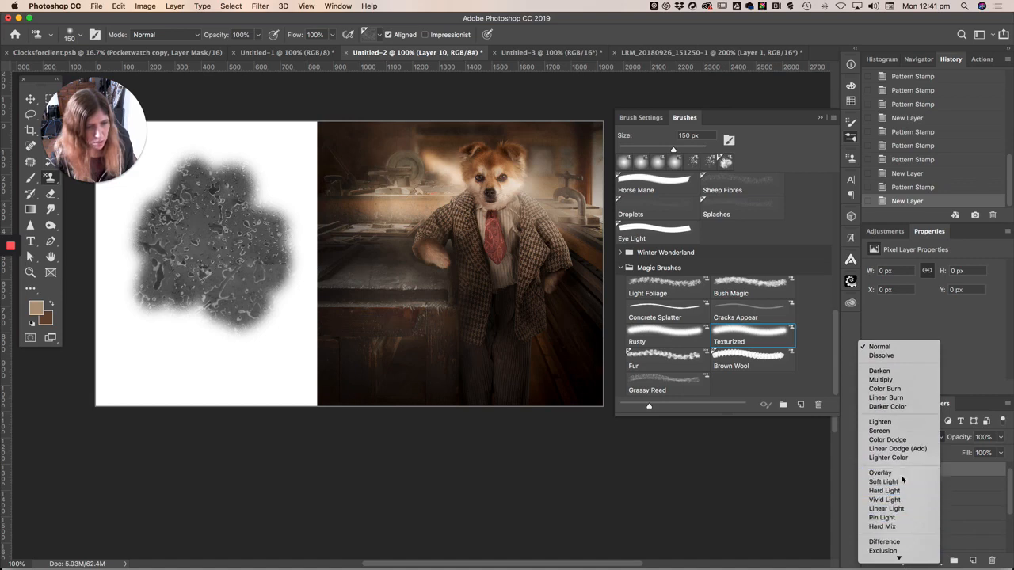
pyautogui.click(881, 472)
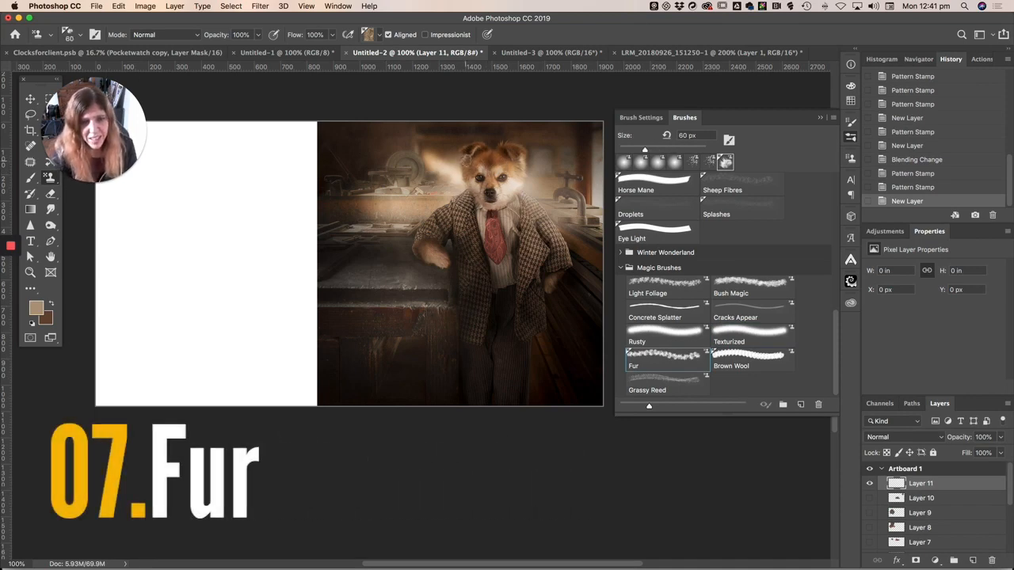
pyautogui.click(30, 273)
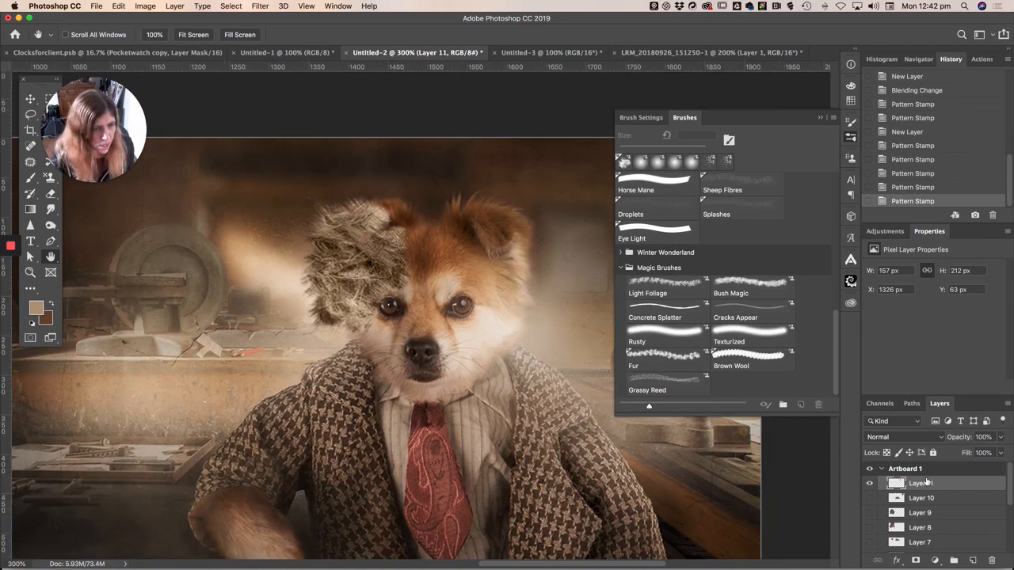
# Step: Clip the fur layer to the dog layer below, then remove the painted fur
pyautogui.click(904, 437)
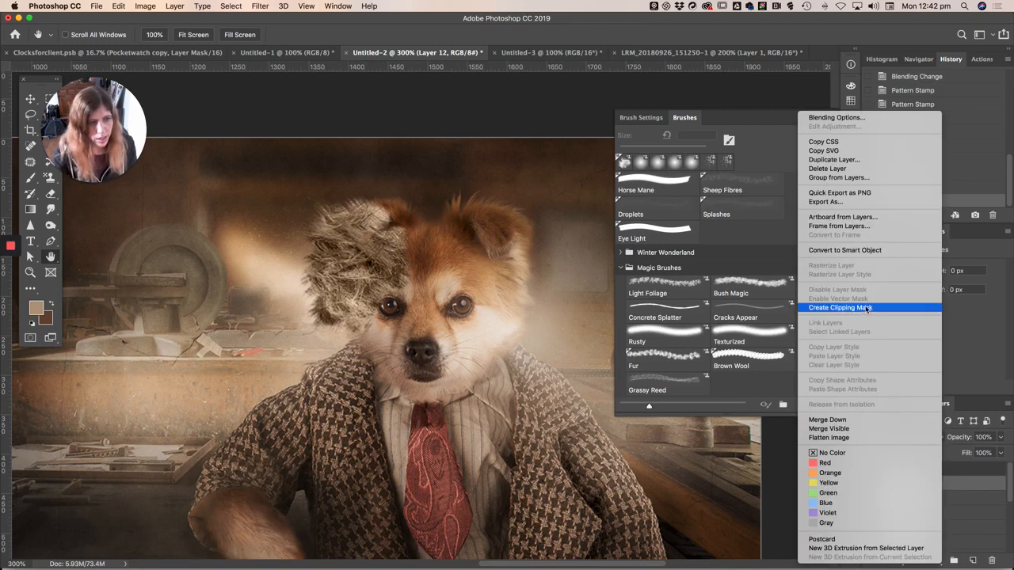
pyautogui.click(840, 308)
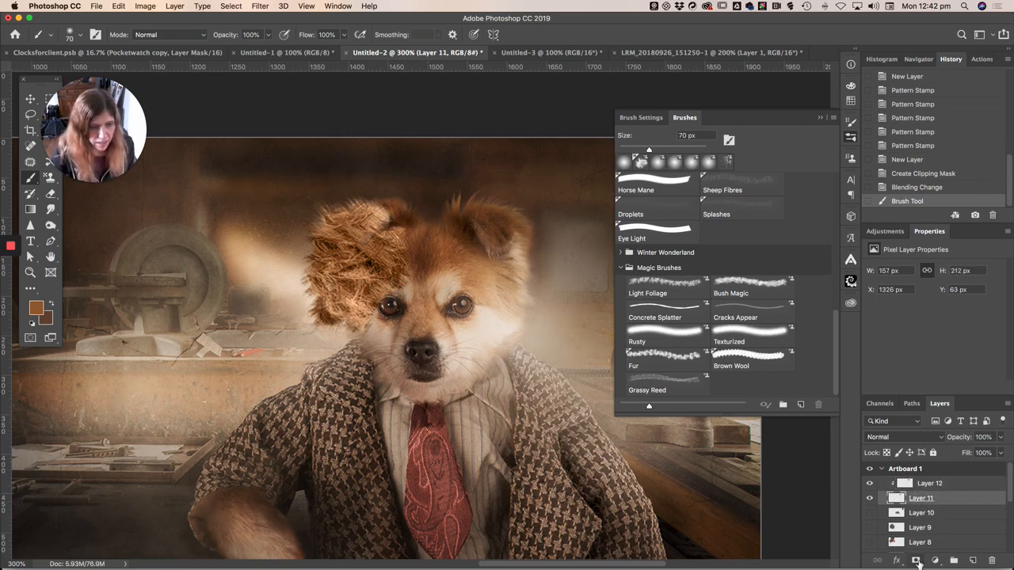
pyautogui.click(915, 561)
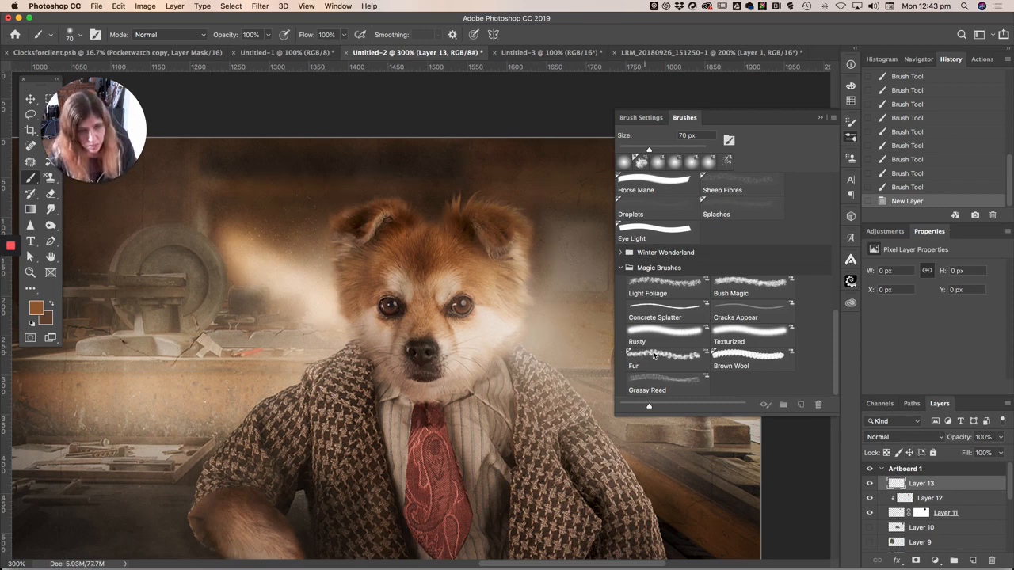
# Step: Stamp a fur tuft on the dog's head and lower the layer opacity to blend it
pyautogui.click(30, 178)
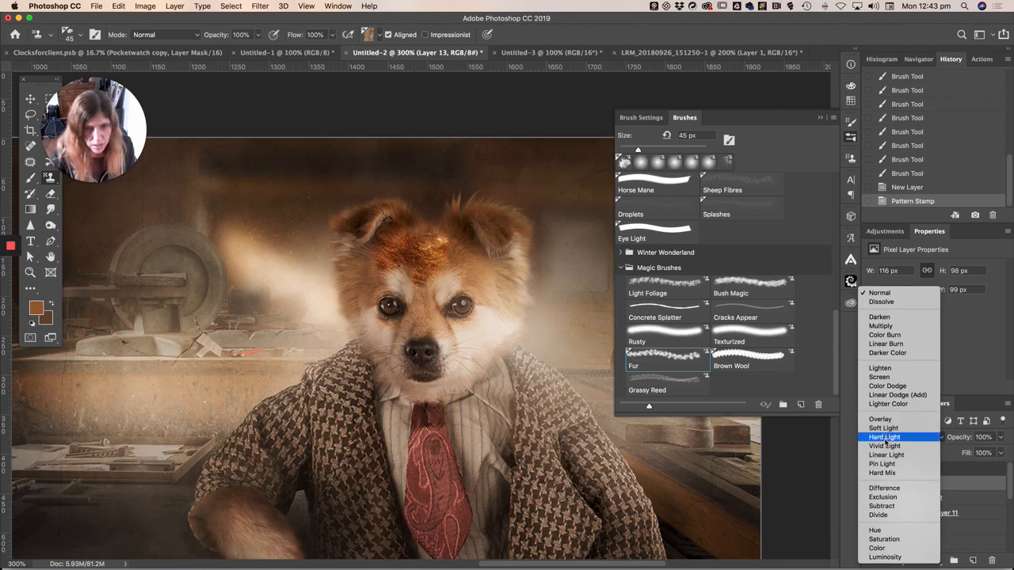
pyautogui.moveTo(878, 378)
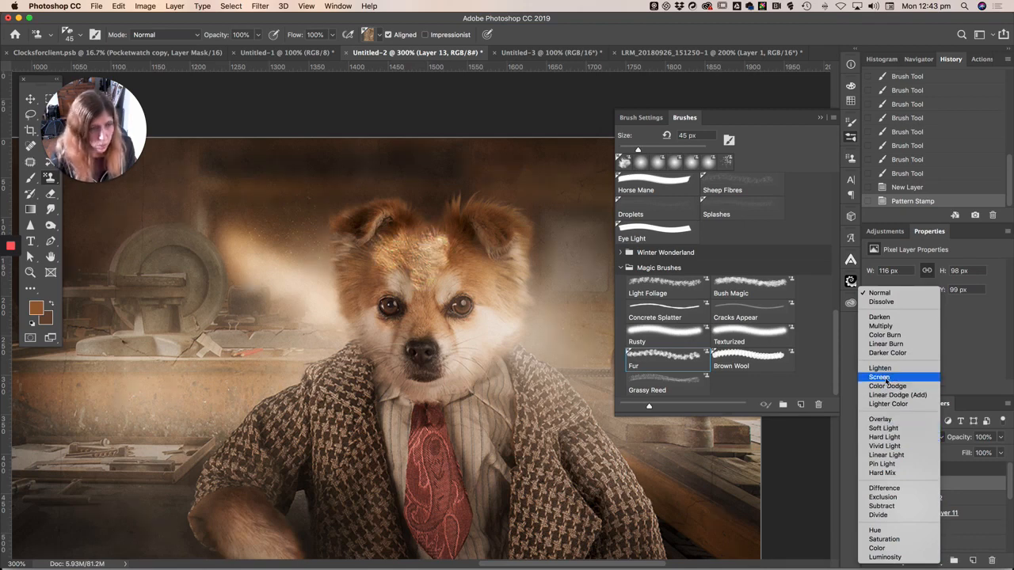
pyautogui.moveTo(881, 326)
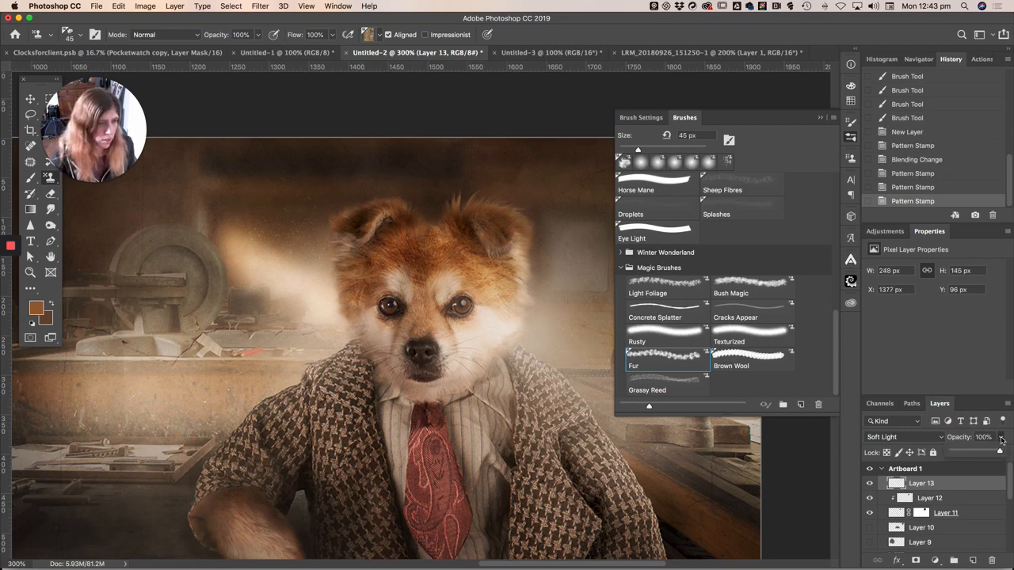
pyautogui.moveTo(998, 450); pyautogui.dragTo(970, 451)
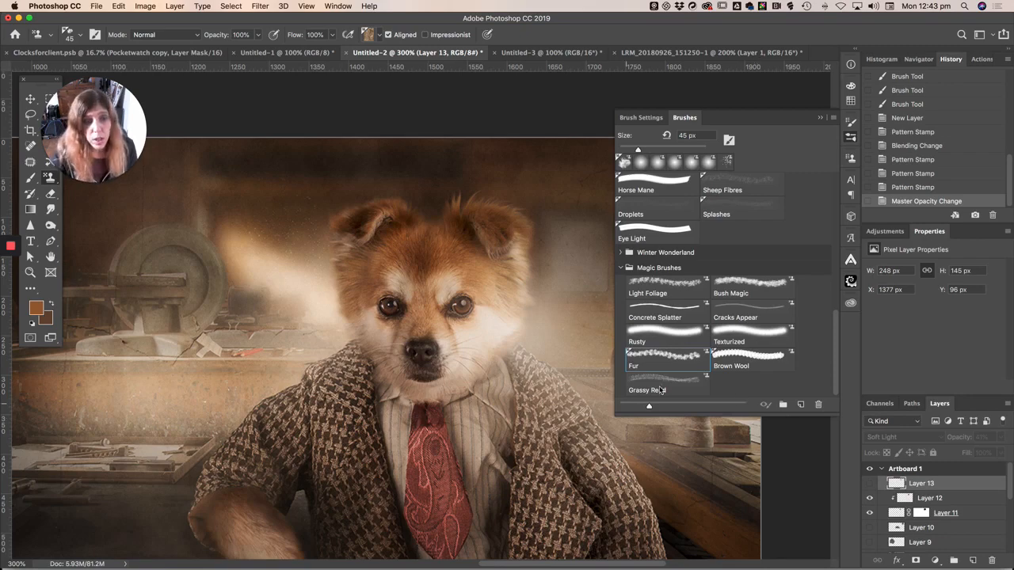
# Step: Stamp Brown Wool blobs on the white canvas and beside the dog on a new layer
pyautogui.click(751, 357)
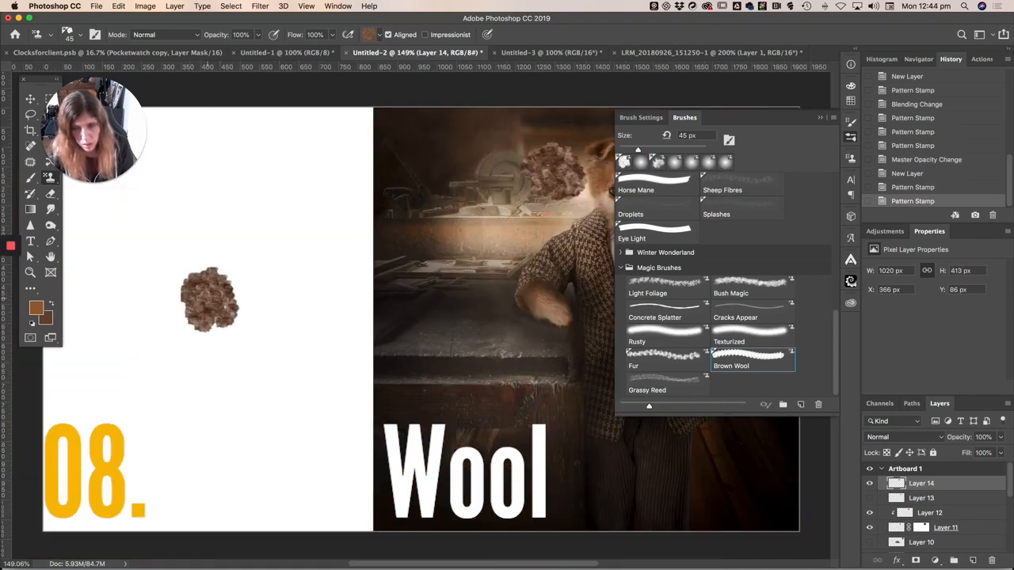
pyautogui.click(209, 298)
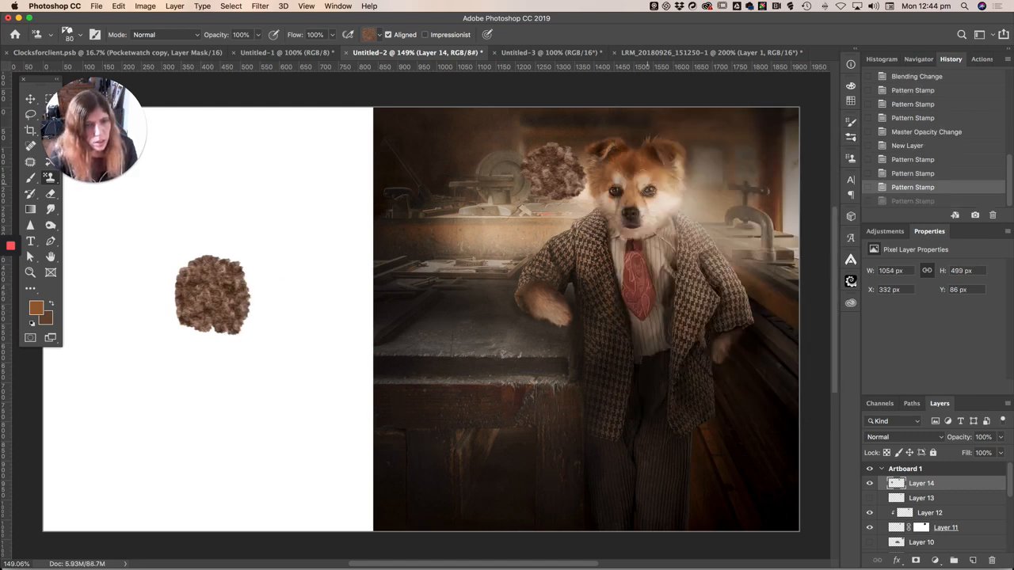
pyautogui.click(690, 206)
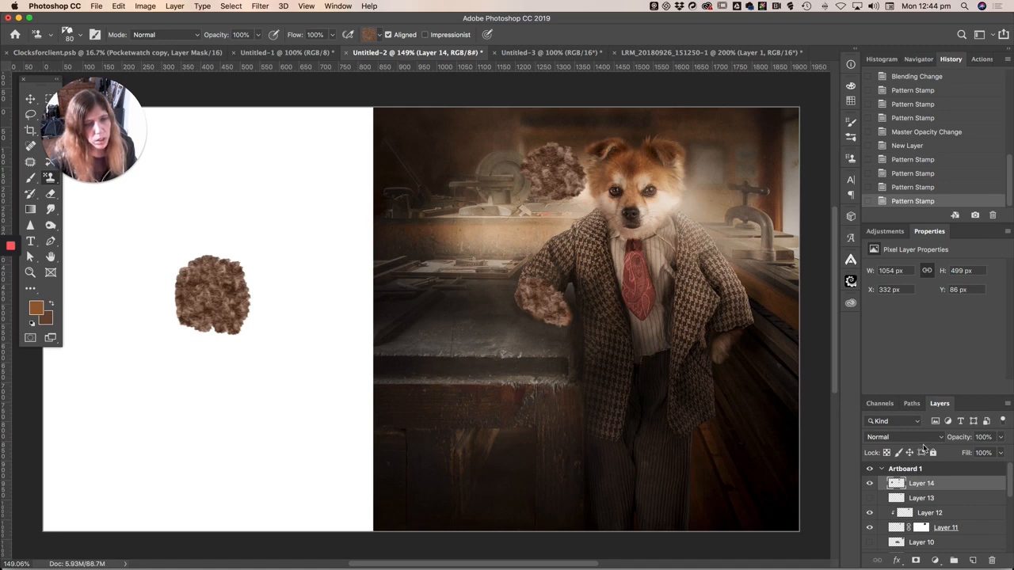
pyautogui.click(903, 437)
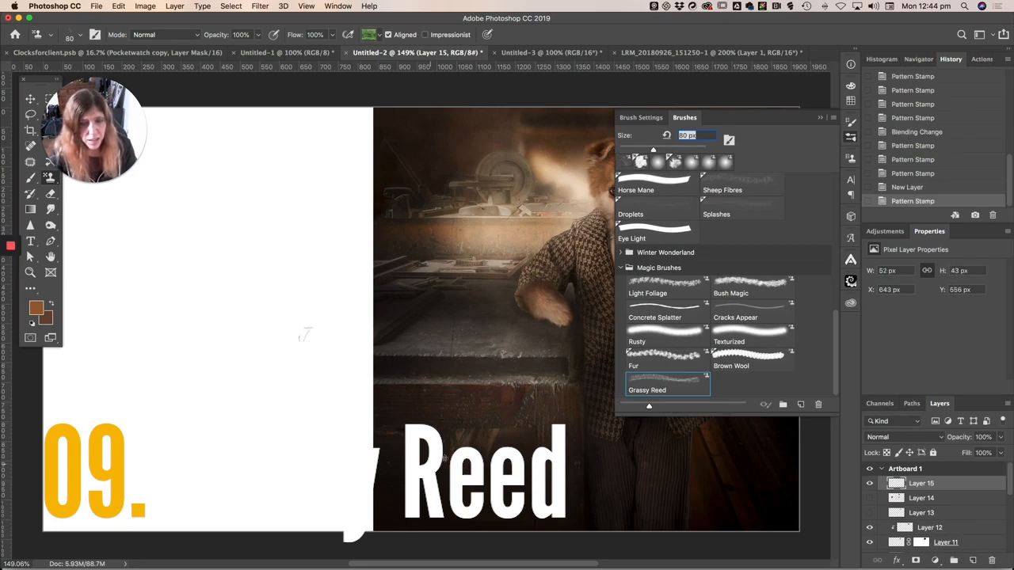
# Step: Switch to the Grassy Reed brush for the workbench edge strip
pyautogui.click(640, 117)
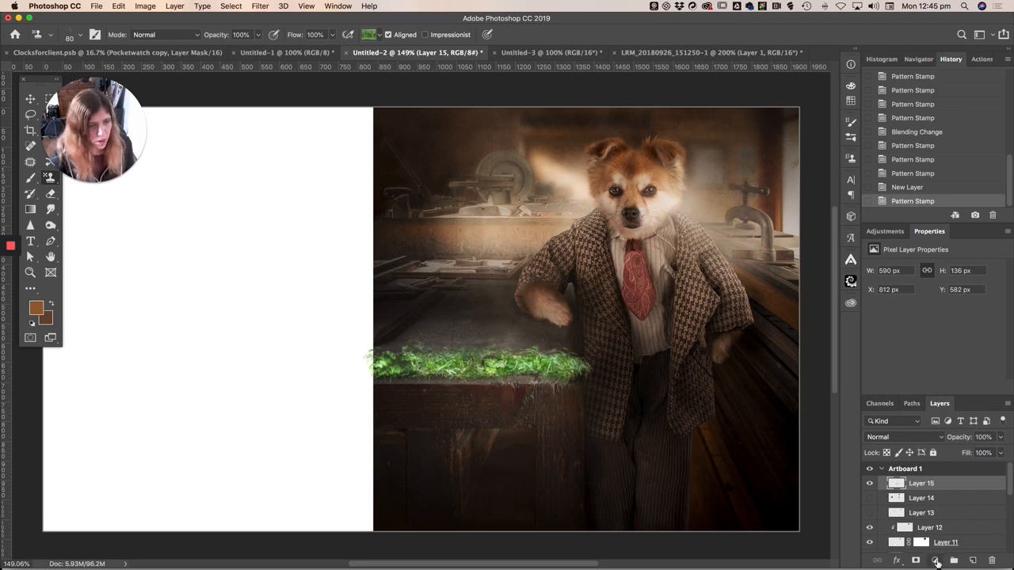
# Step: Add a Levels adjustment over the grass strip and push its midtones darker to match the dim scene
pyautogui.click(935, 561)
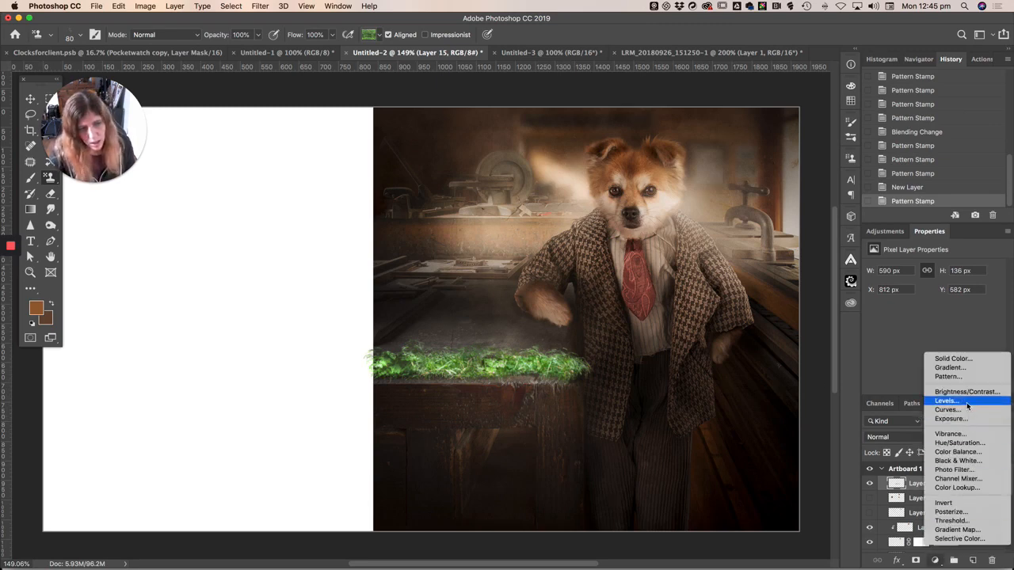
pyautogui.click(946, 399)
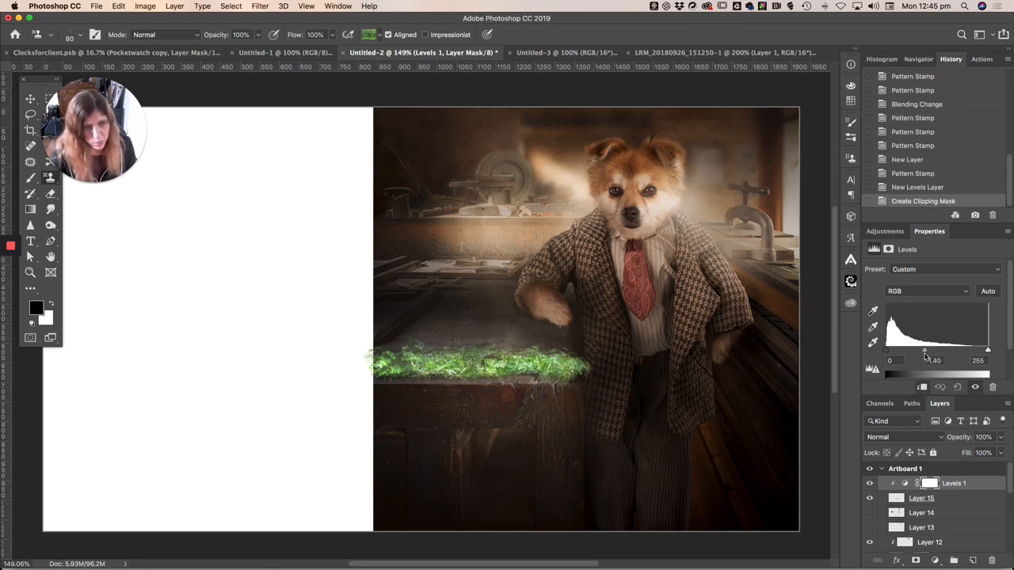
pyautogui.moveTo(925, 350); pyautogui.dragTo(946, 350)
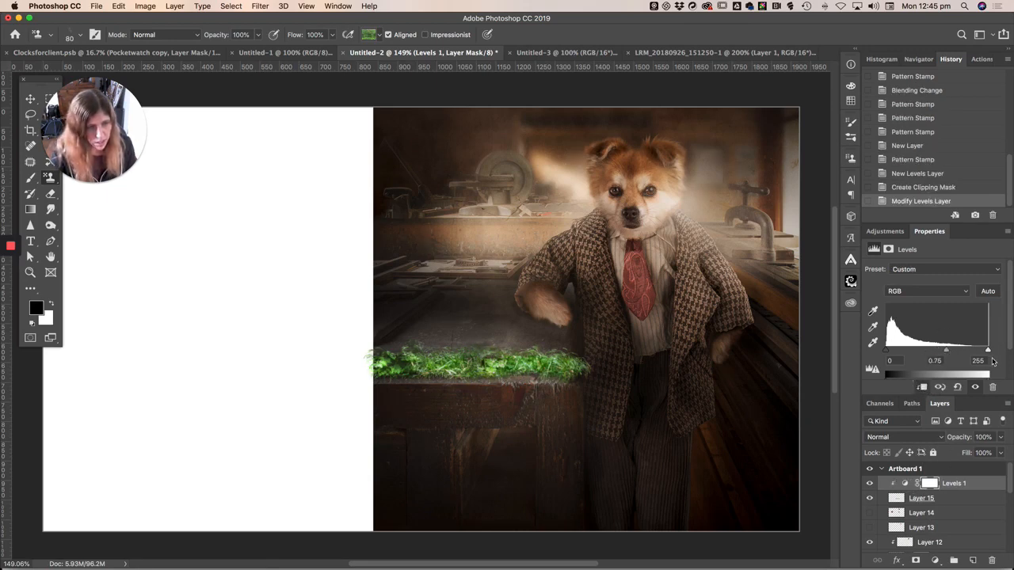